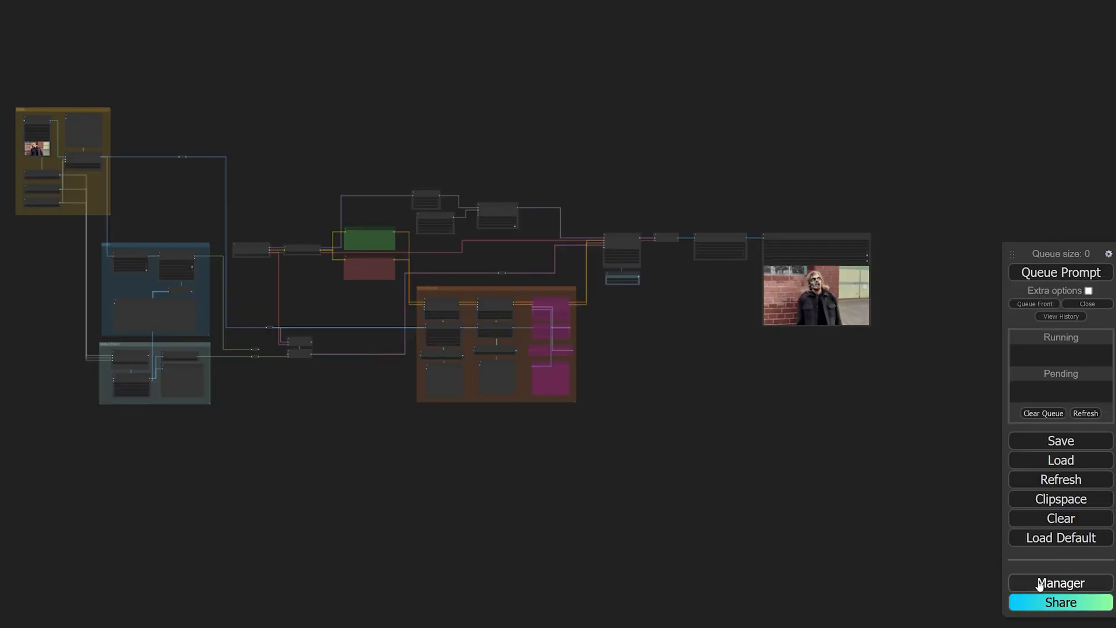
Step: Confirm no custom nodes are missing, then pick the AnimateDiff Loader motion model
left_click(1060, 584)
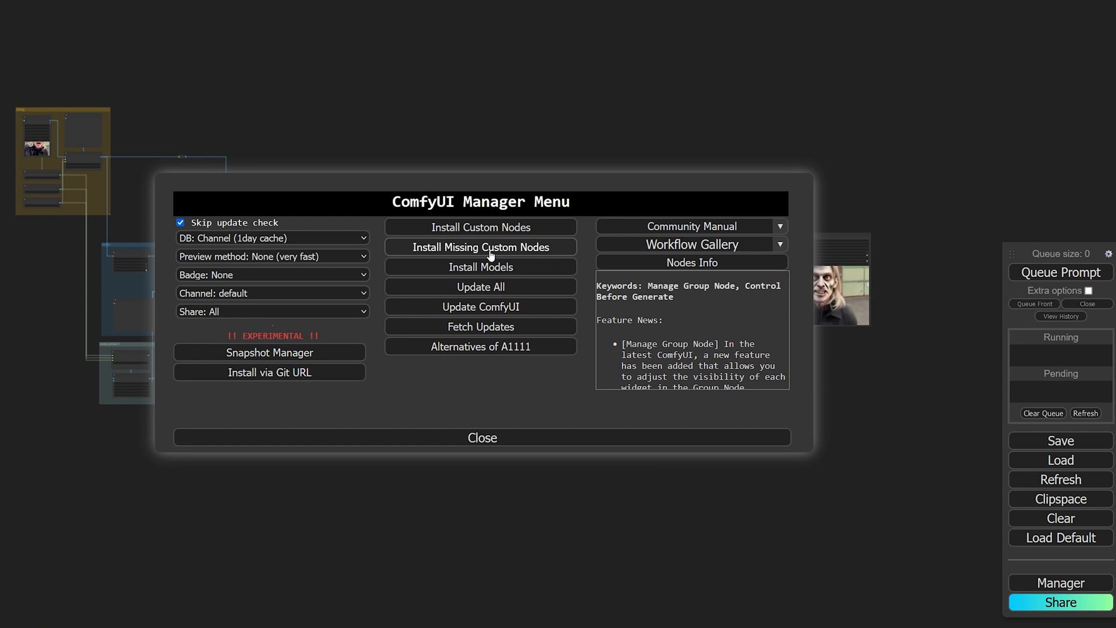
left_click(481, 247)
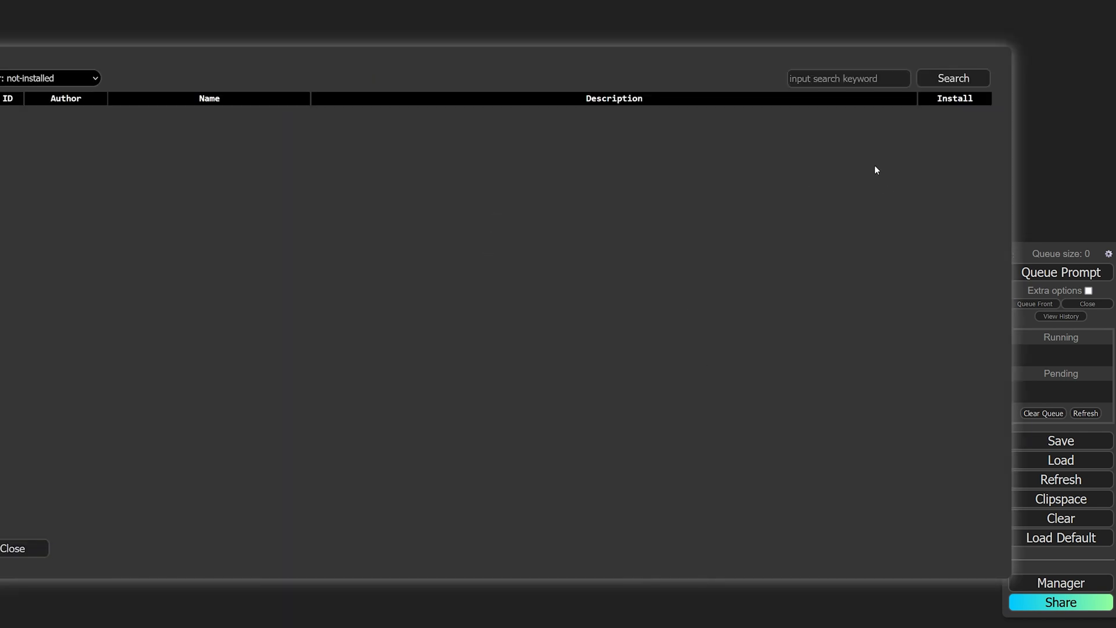
left_click(12, 548)
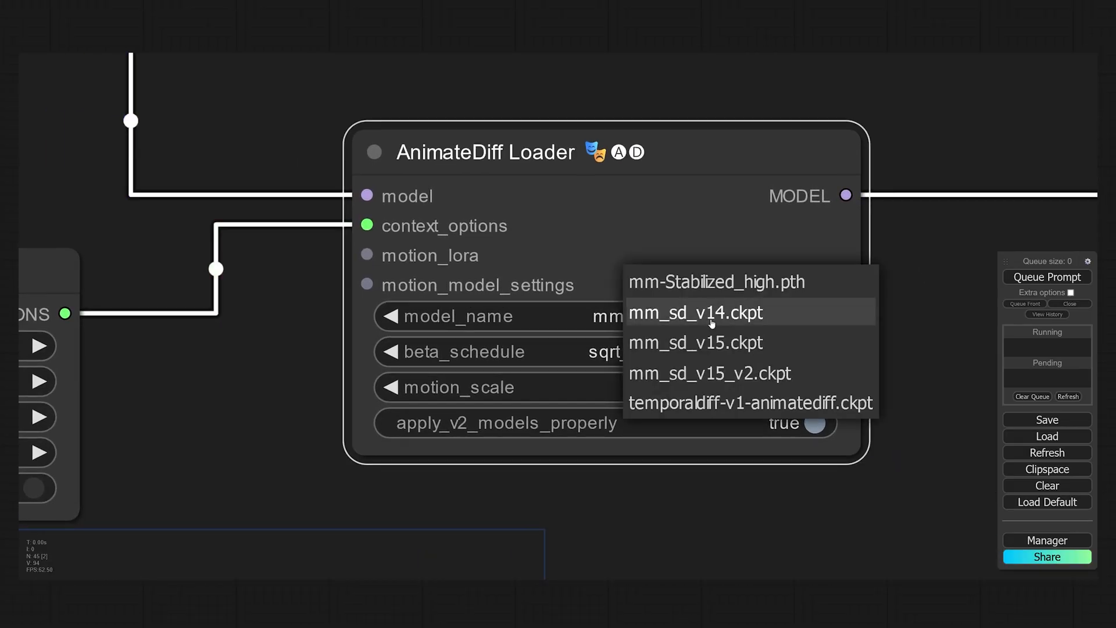
left_click(716, 283)
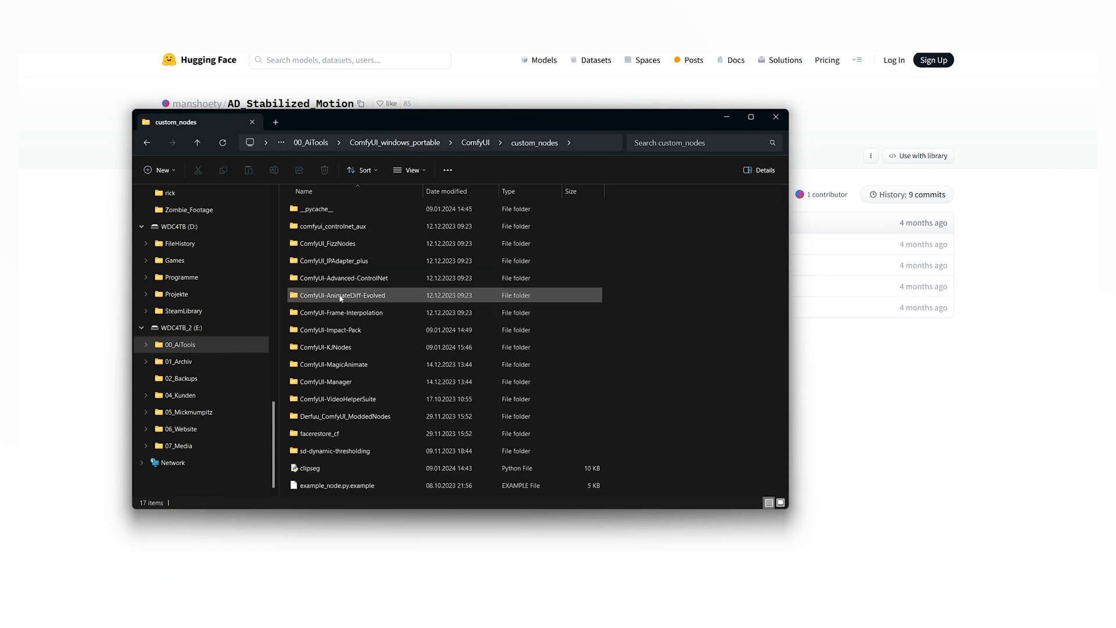
Step: Open the ComfyUI-AnimateDiff-Evolved folder in custom_nodes and close the console window
double_click(342, 295)
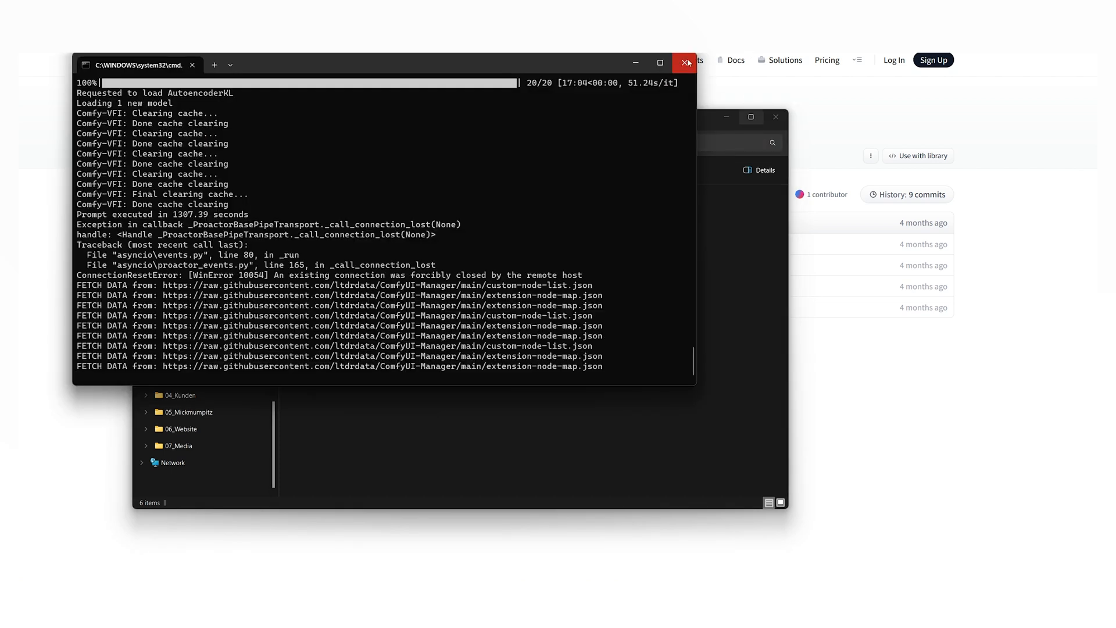
left_click(682, 63)
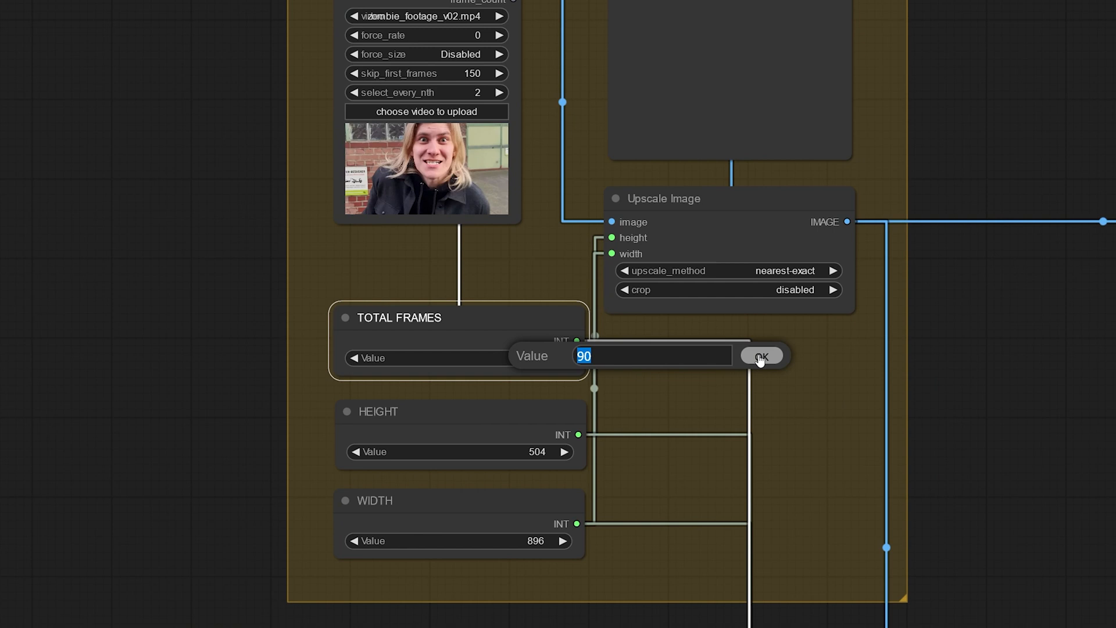
Step: Confirm 90 as the TOTAL FRAMES value
left_click(761, 355)
type("per")
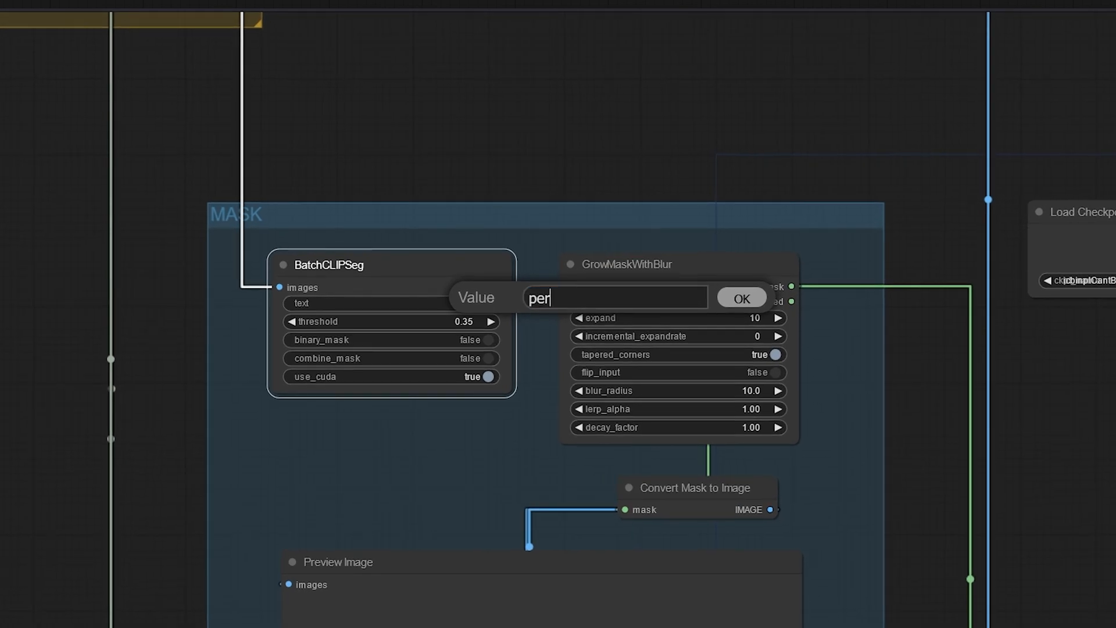
Step: Enter 'person' as the BatchCLIPSeg mask target word and scroll down
type("son")
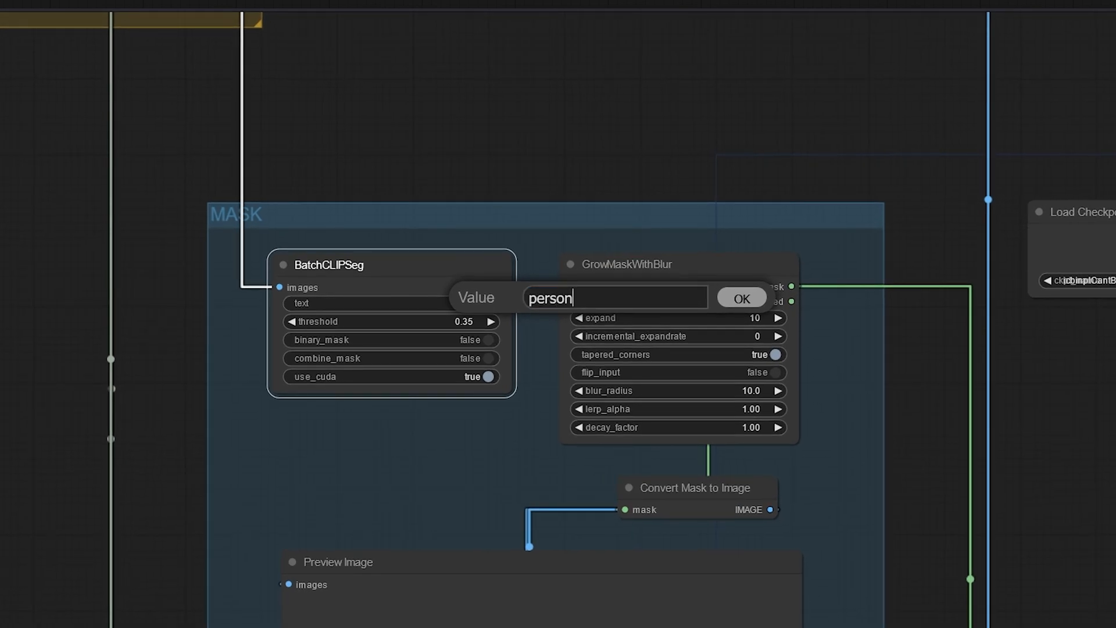
left_click(742, 297)
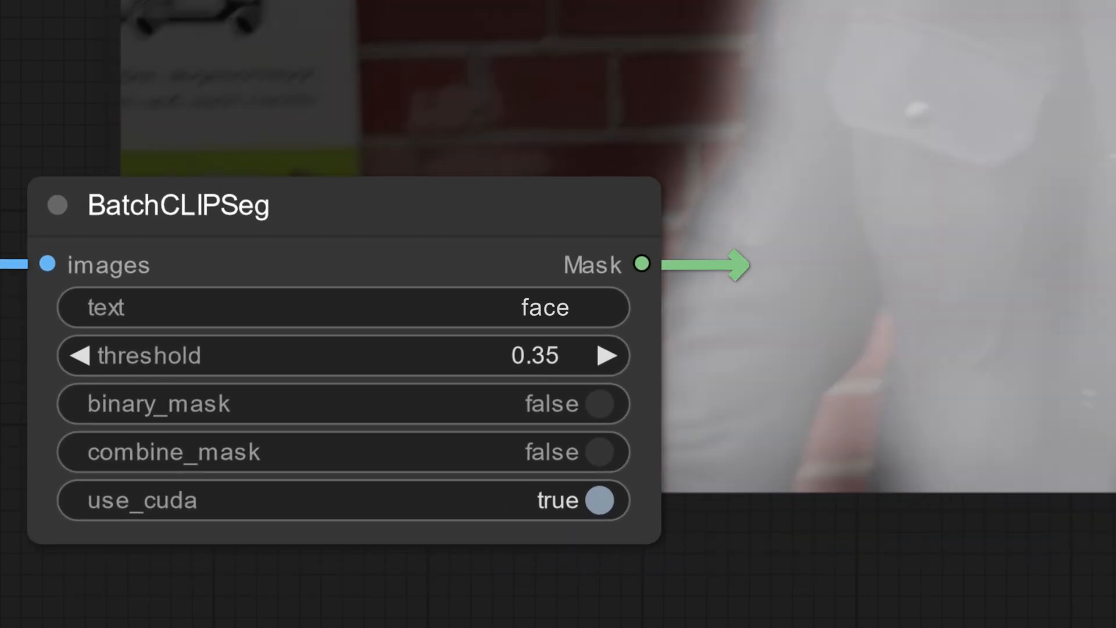
scroll("down", 3)
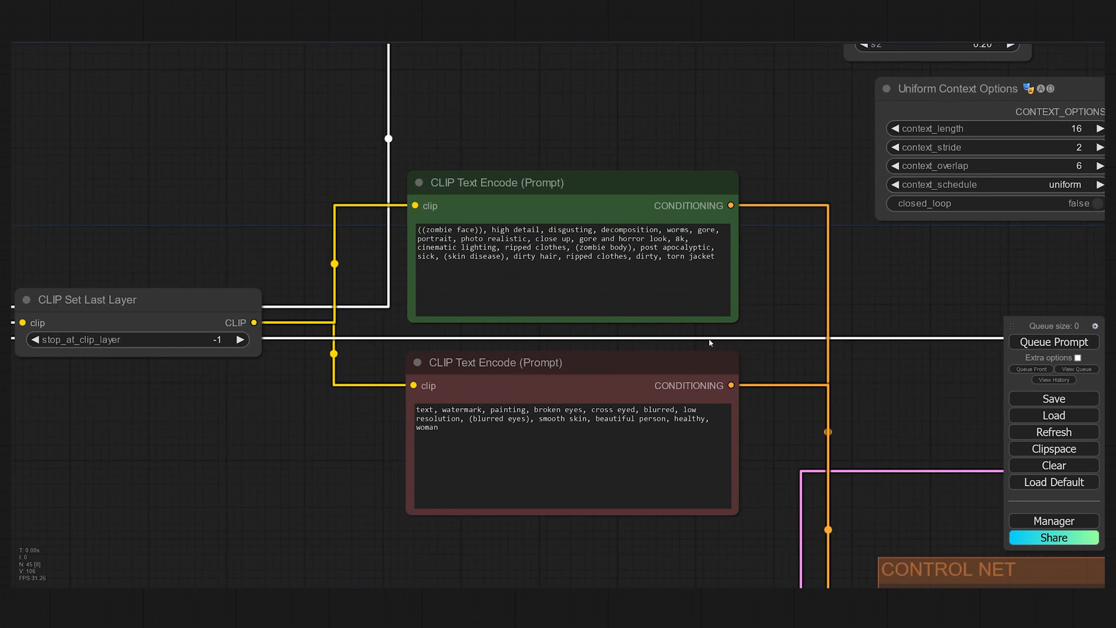
Step: Select the existing prompt text in a CLIP Text Encode node for replacement
triple_click(562, 418)
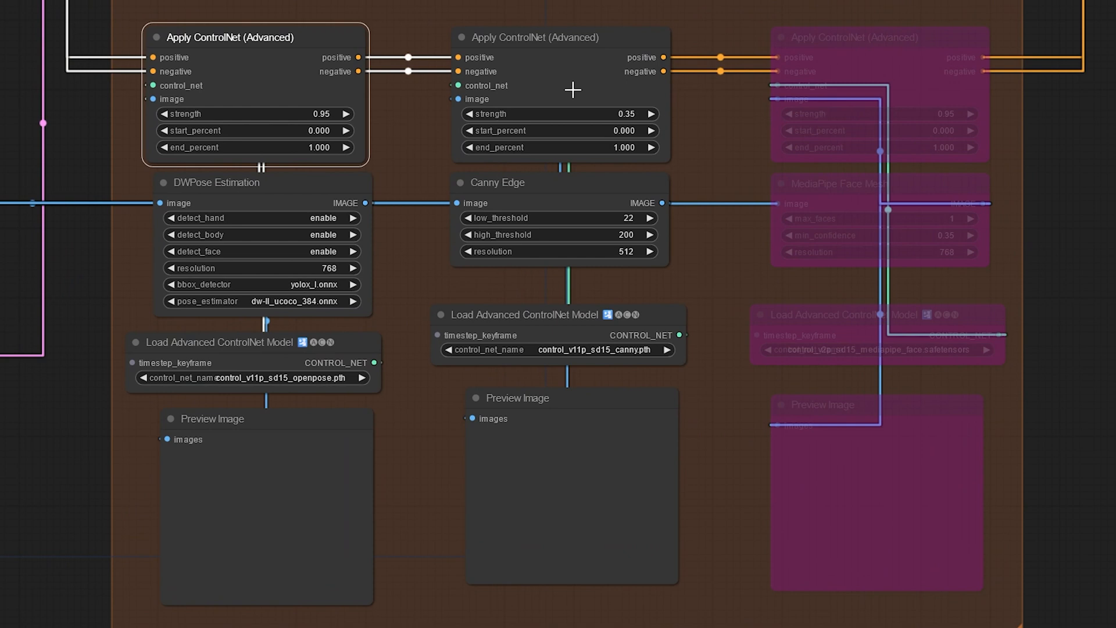
Step: Scroll to the ControlNet group with OpenPose 0.95, Canny 0.35, and MediaPipe bypassed
scroll("down", 3)
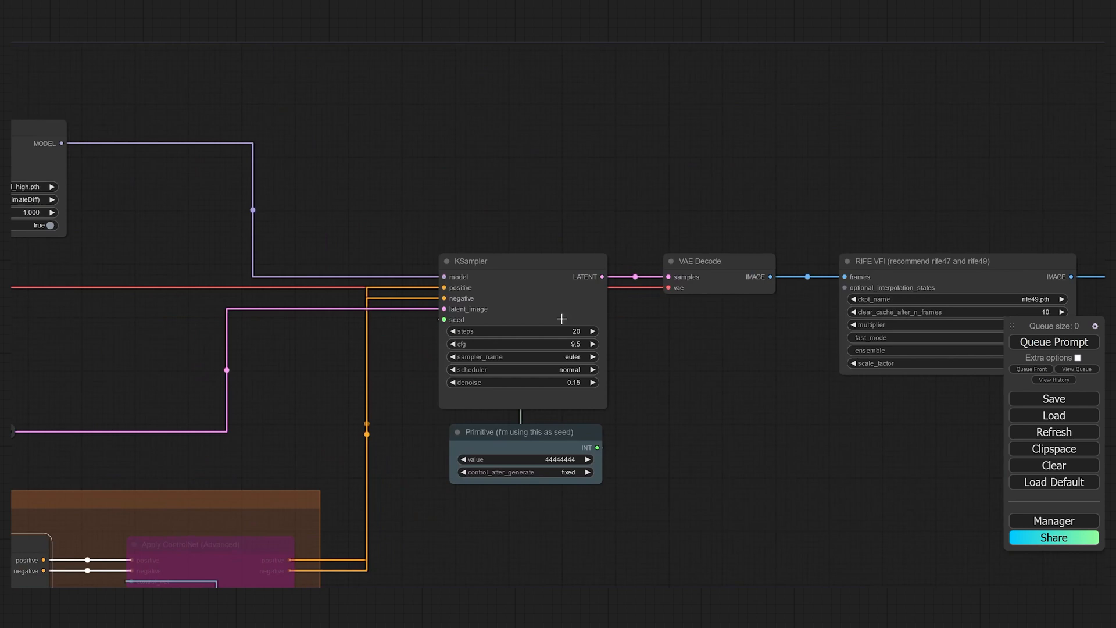
mouse_move(508, 387)
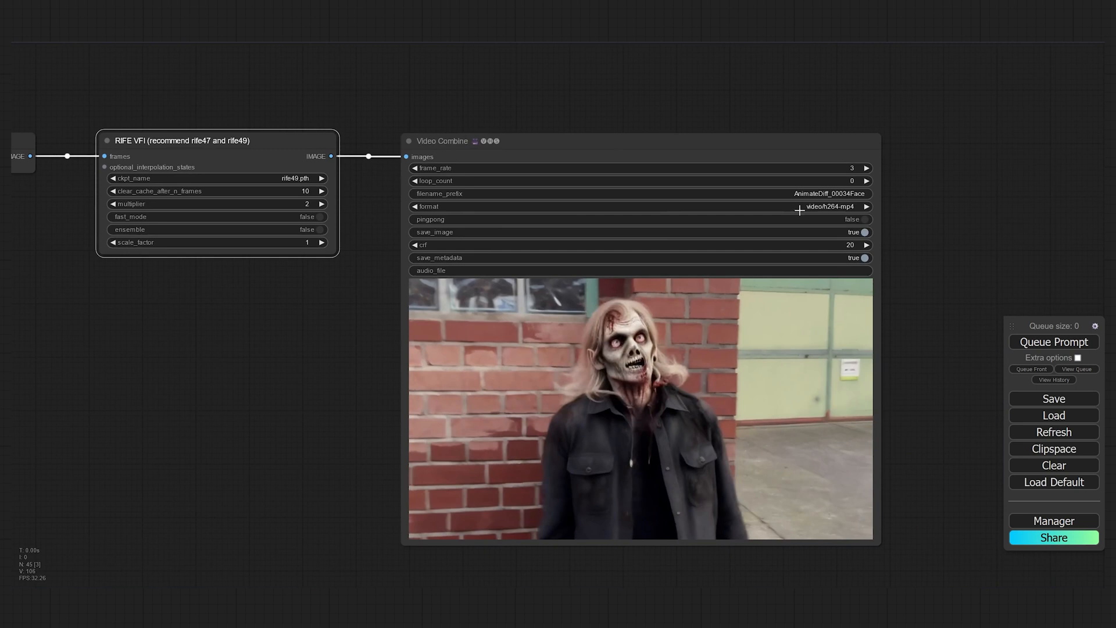
Step: Open the Video Combine output format options
double_click(826, 193)
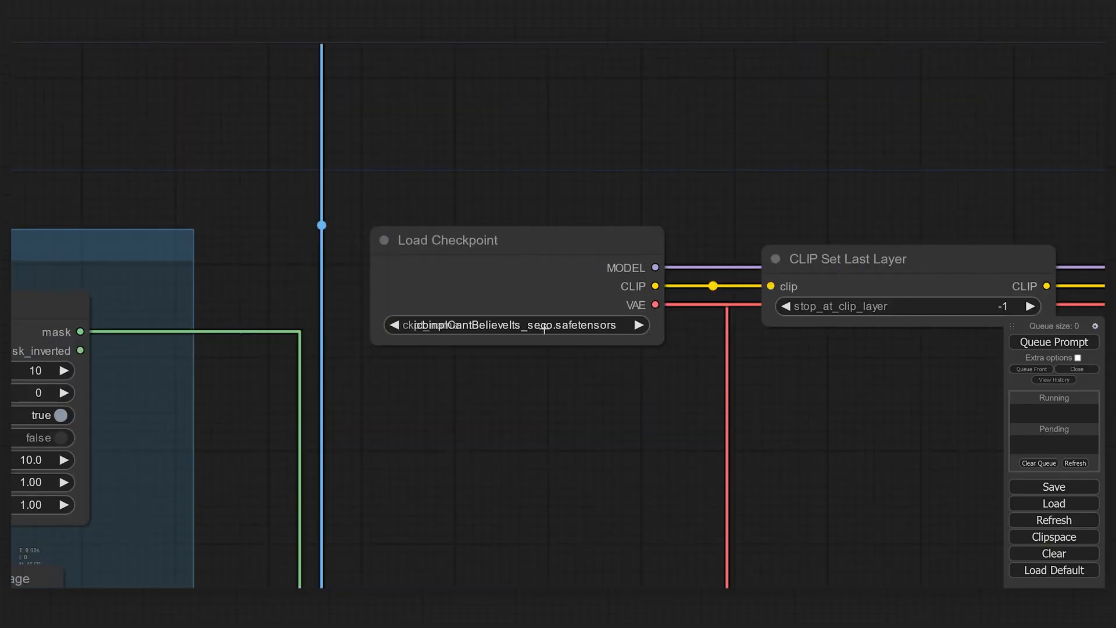
Step: Show the Load Checkpoint list of available models, including disneyPixarCartoon
left_click(518, 326)
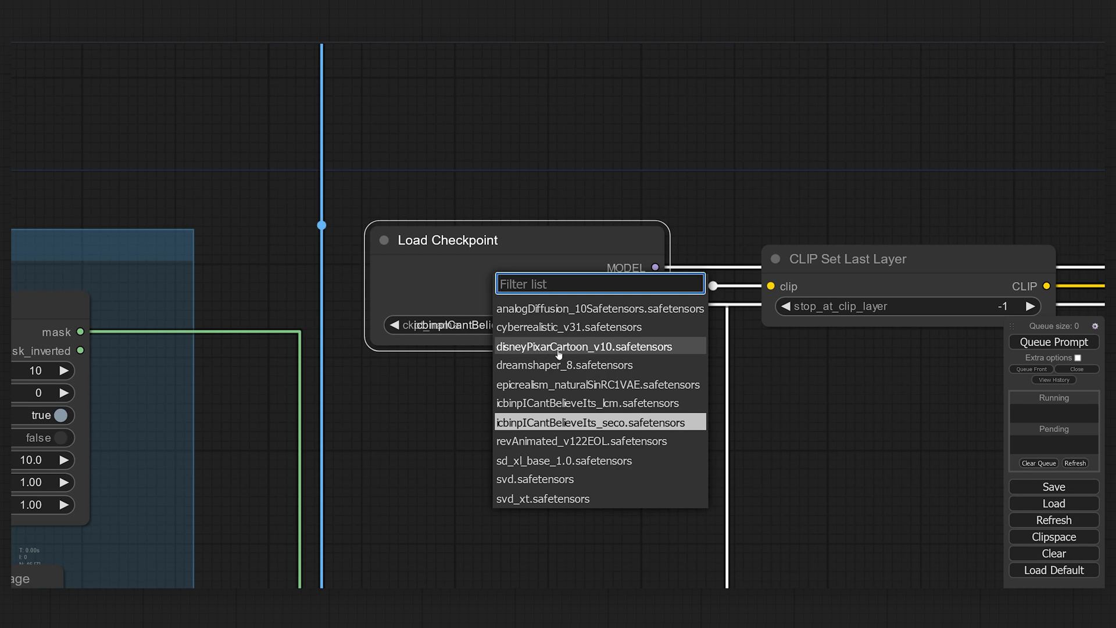